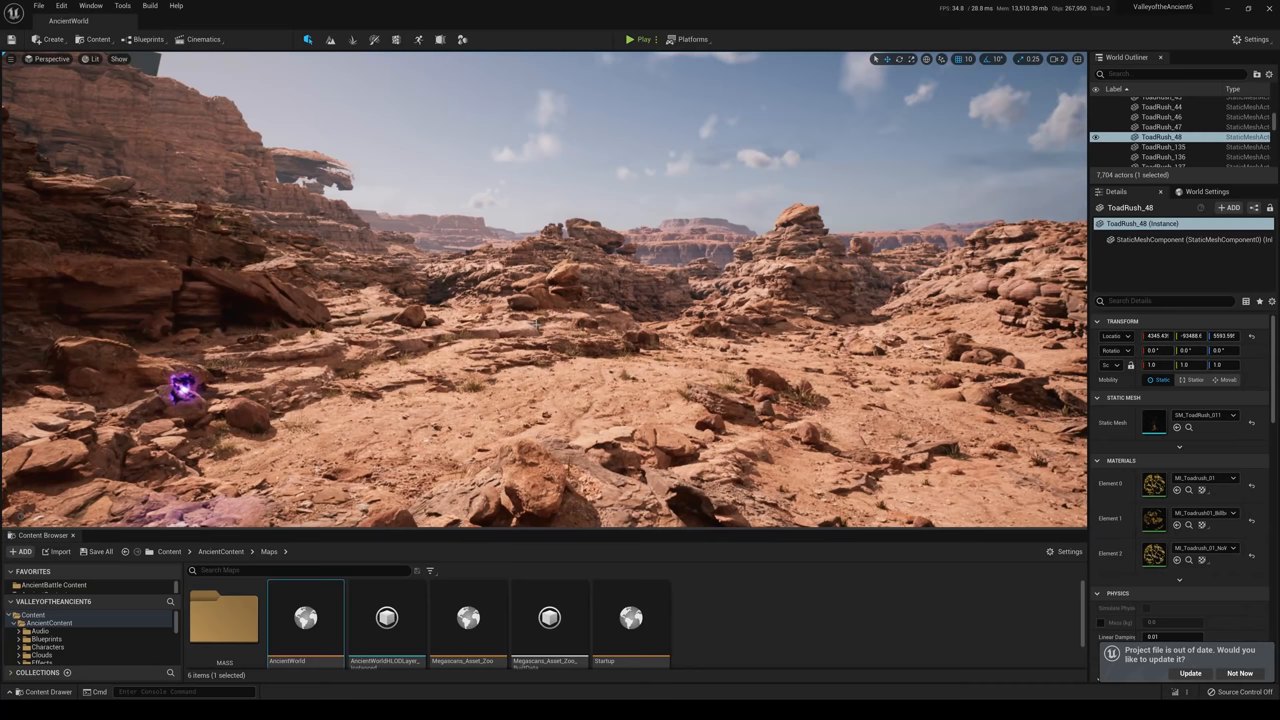
Show the Data Layers panel via Window > World Partition
{"action": "left_click", "coordinate": [90, 6]}
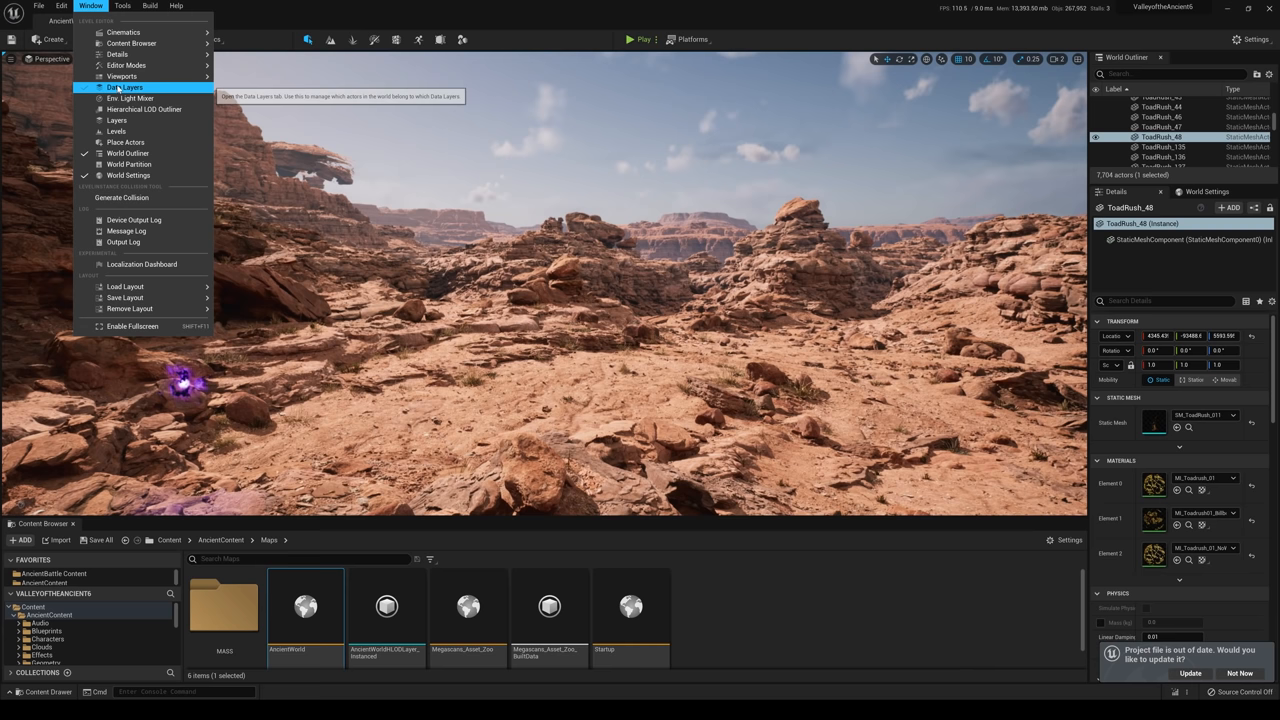
{"action": "left_click", "coordinate": [124, 88]}
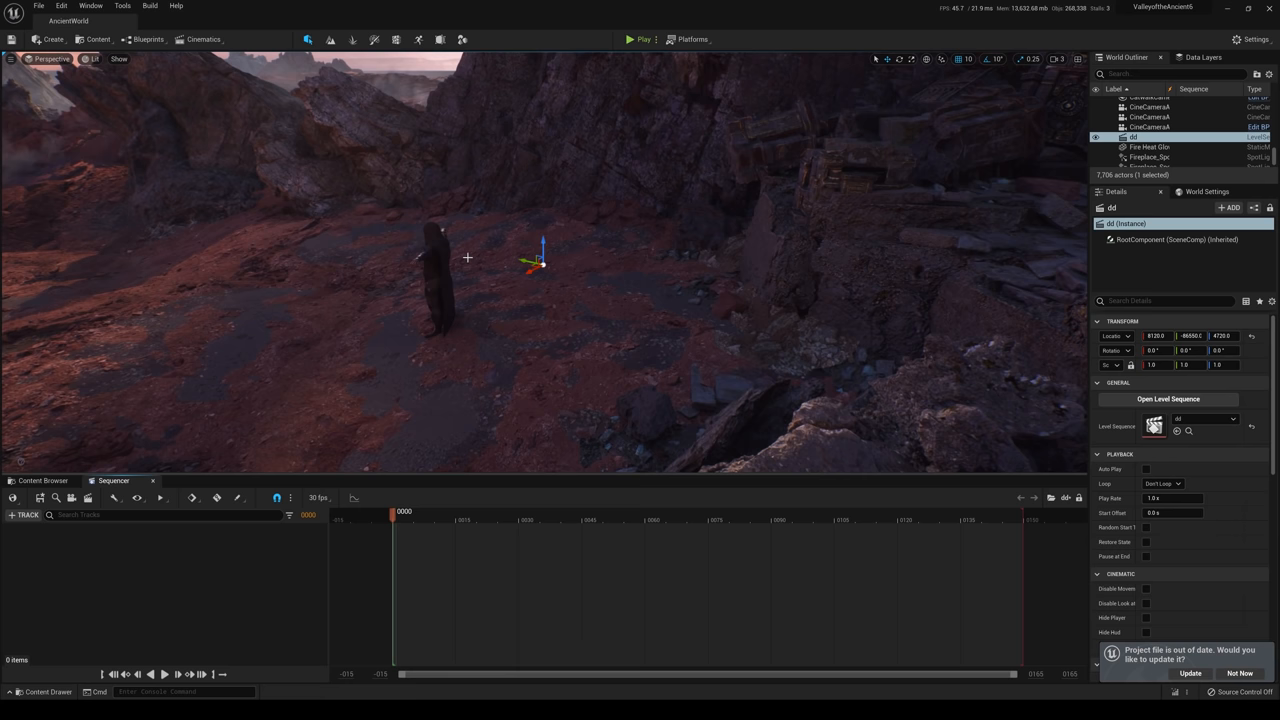
Open the assassin level sequence and search 'idle' for its animation track
{"action": "left_click", "coordinate": [24, 514]}
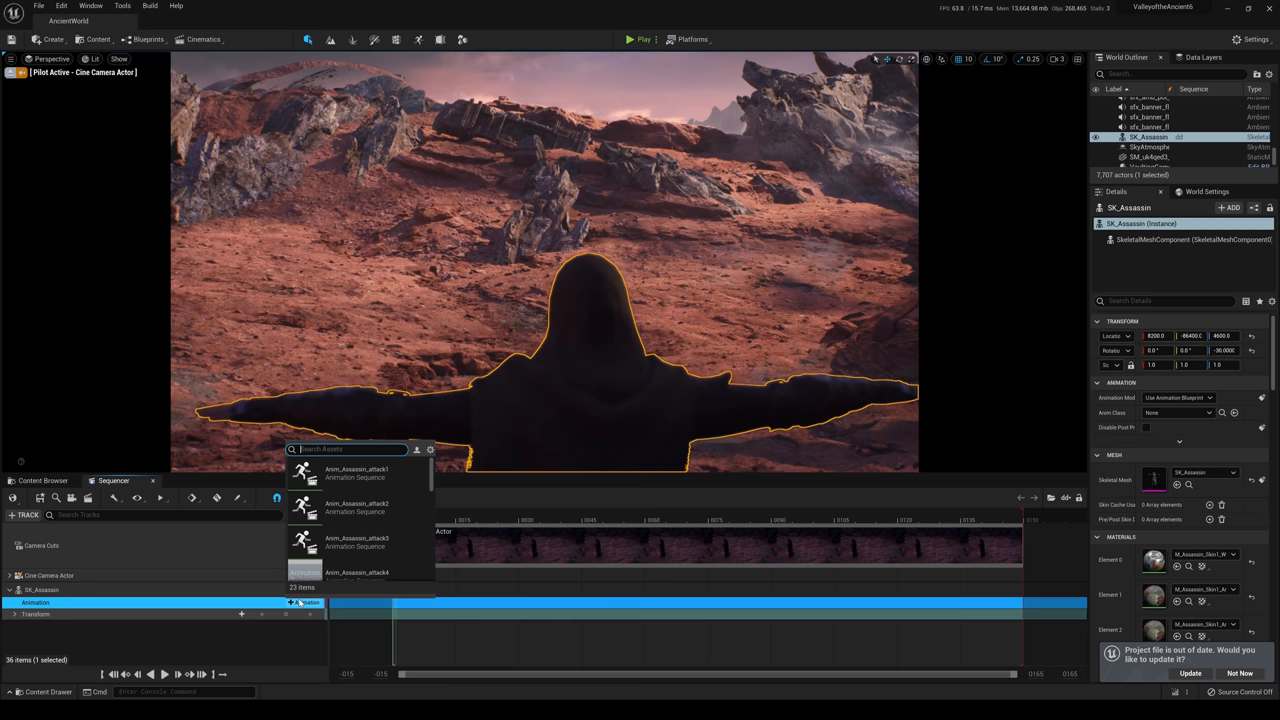
{"action": "type", "text": "idle"}
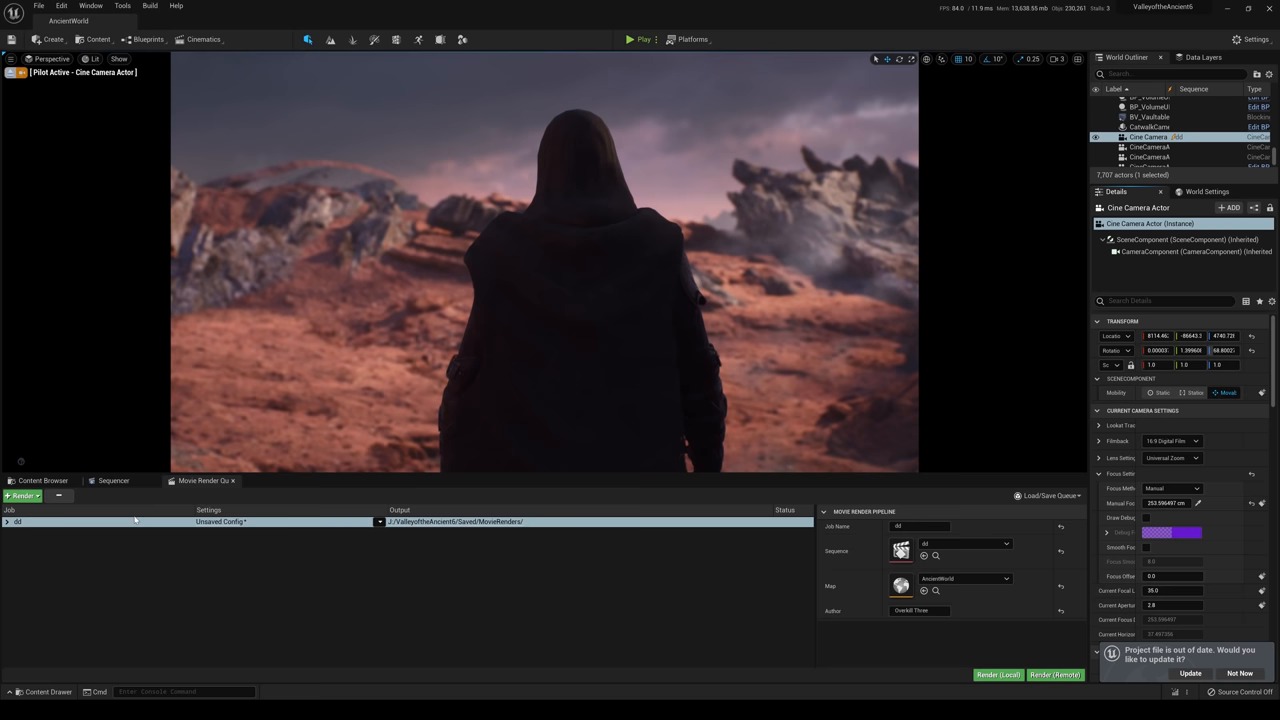
Start a local render in Movie Render Queue, then return to the Content Browser
{"action": "left_click", "coordinate": [996, 674]}
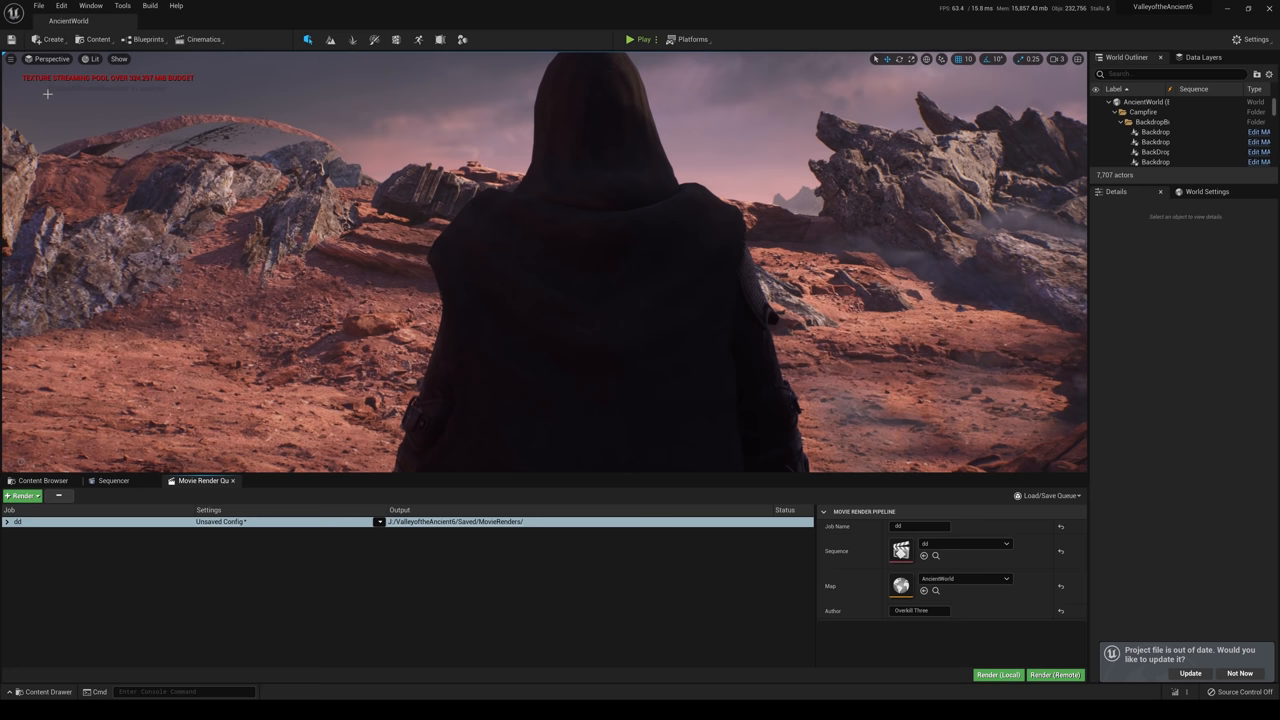
{"action": "left_click", "coordinate": [42, 480]}
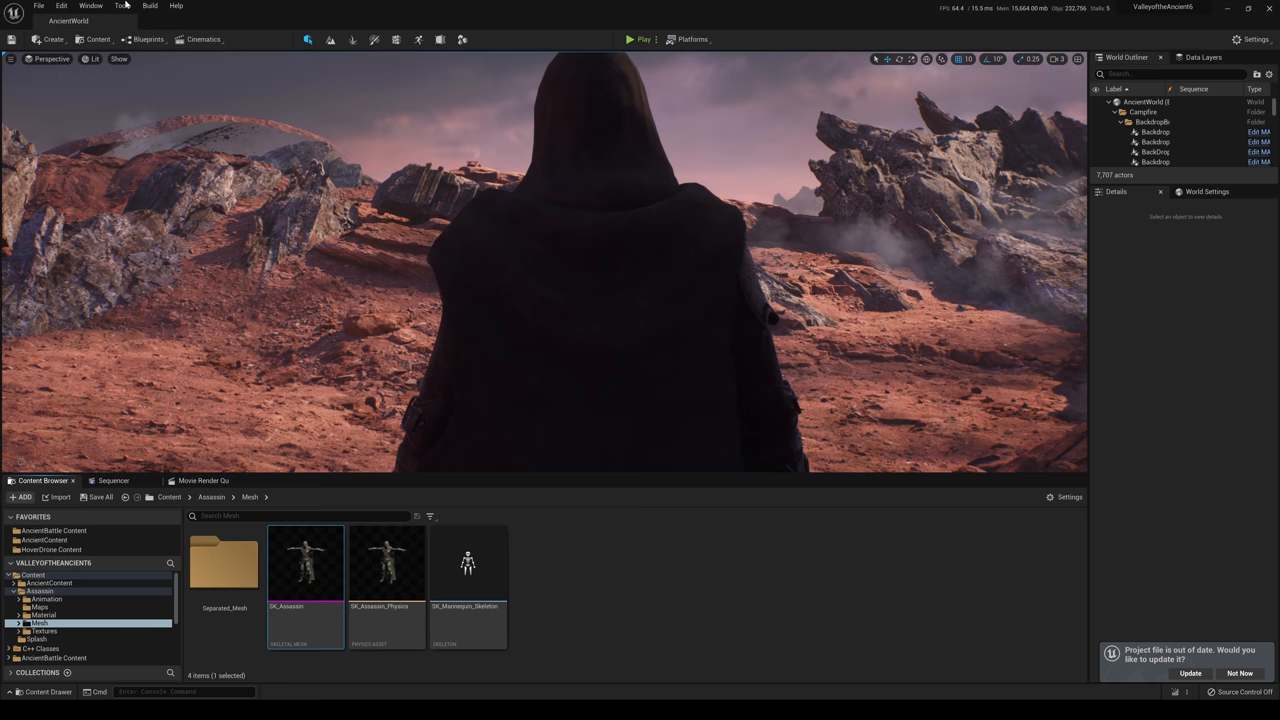
Select the Campfire Replace data layer and view its Initial State options
{"action": "left_click", "coordinate": [112, 480]}
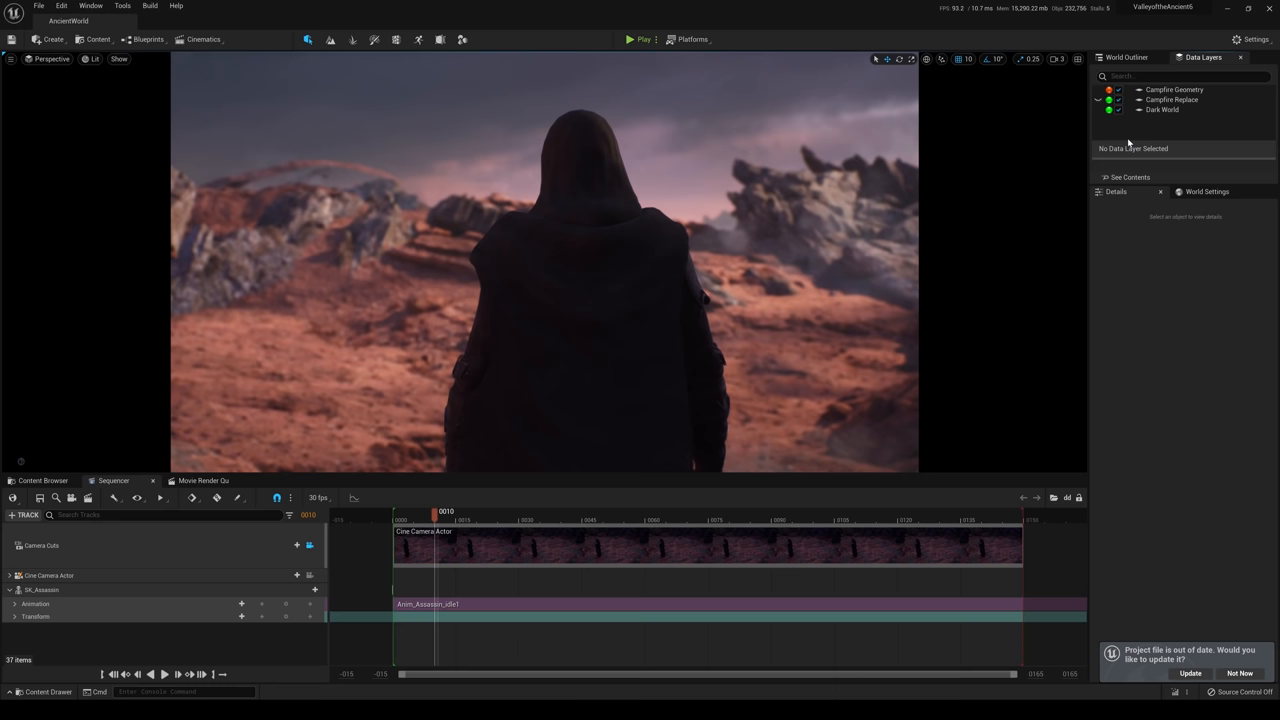
{"action": "left_click", "coordinate": [1172, 100]}
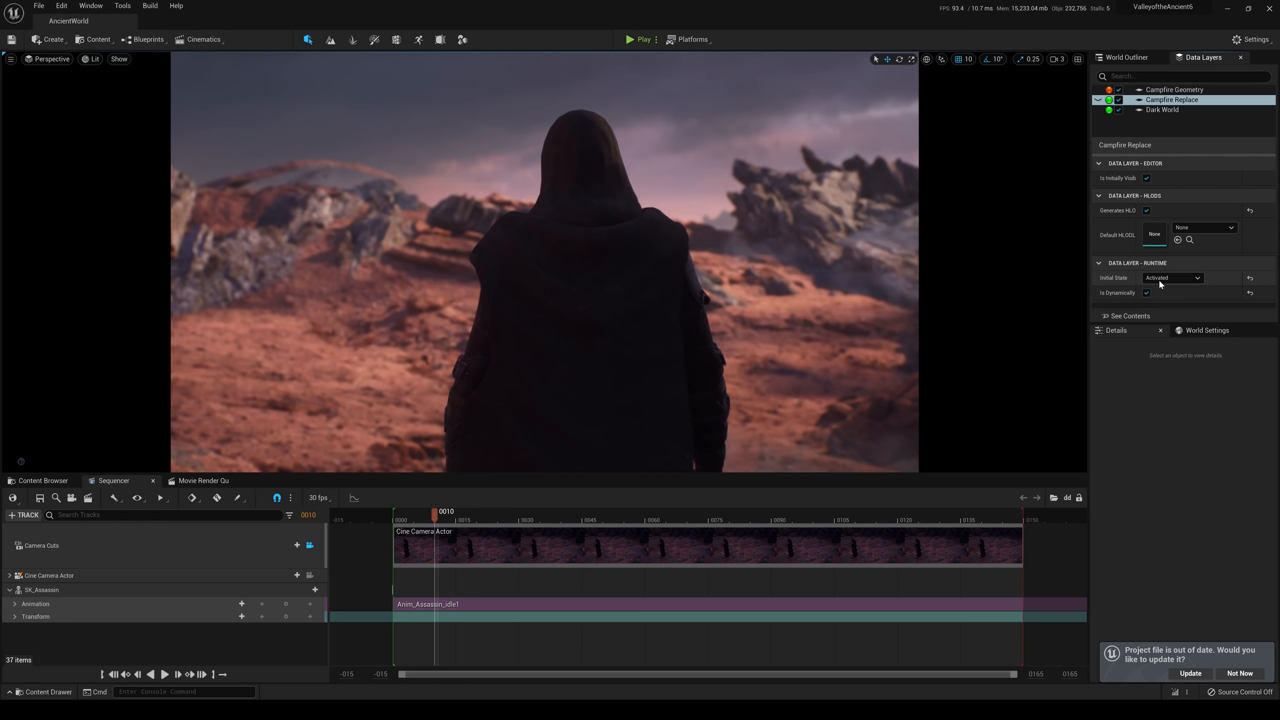
{"action": "left_click", "coordinate": [1164, 110]}
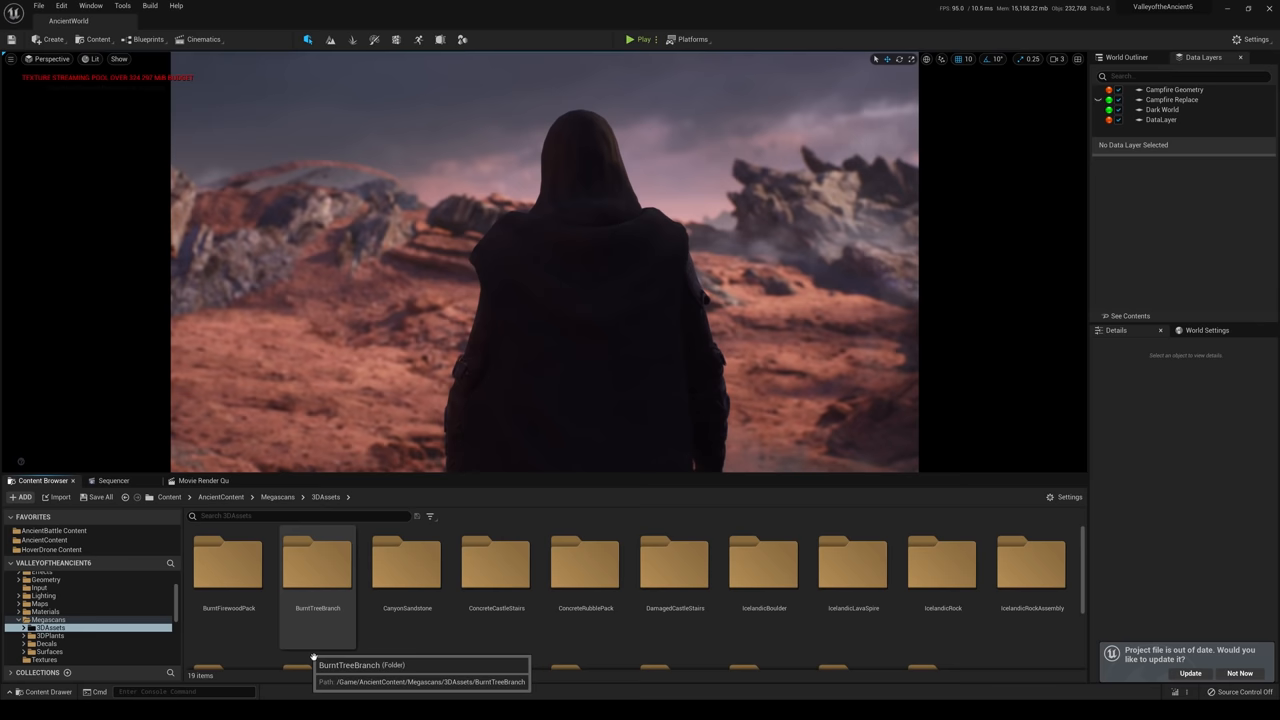
Browse into the Megascans BurntFirewoodPack folder to place a firewood mesh
{"action": "double_click", "coordinate": [228, 564]}
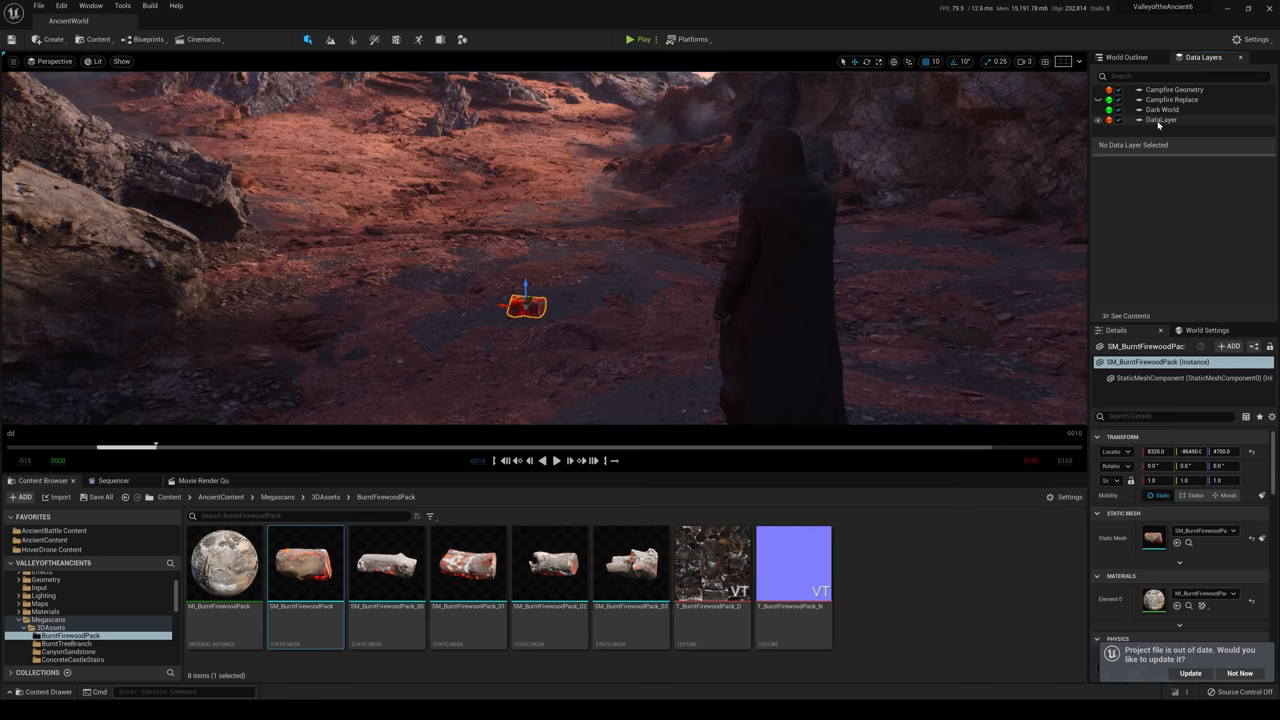
Add the selected firewood to DataLayer and check the layer's runtime setting
{"action": "left_click", "coordinate": [1160, 120]}
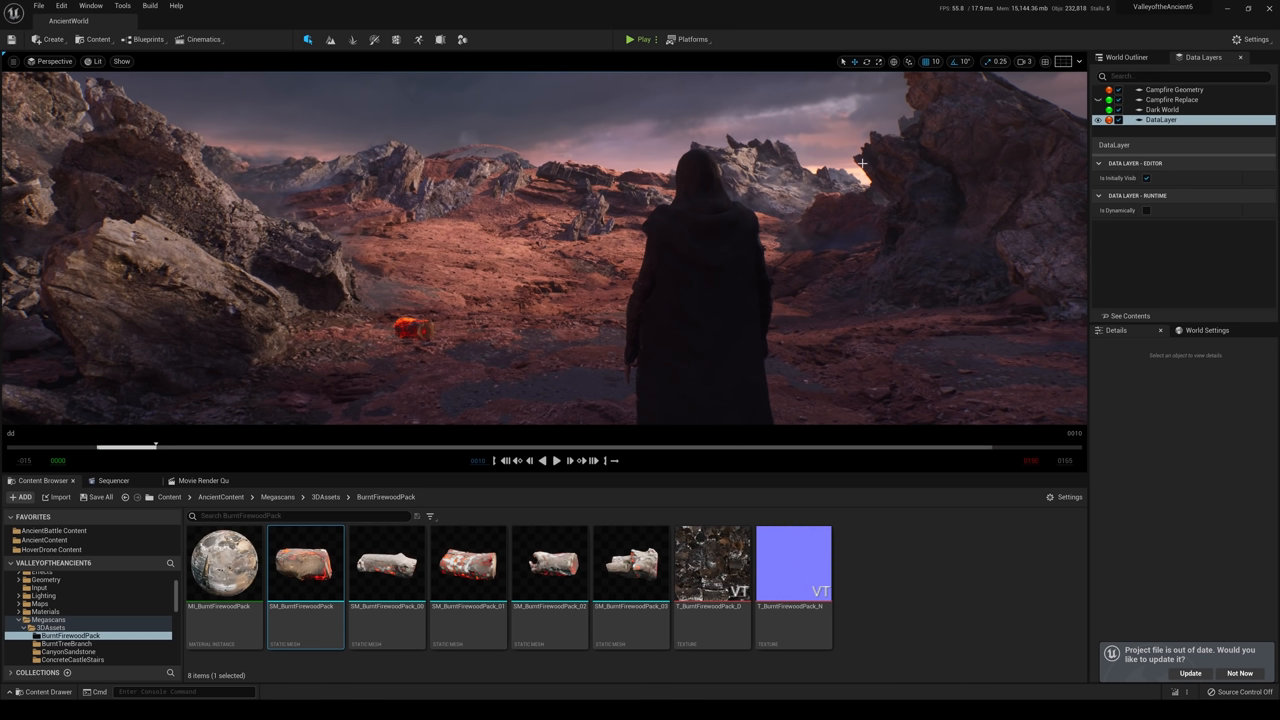
{"action": "mouse_move", "coordinate": [1160, 120]}
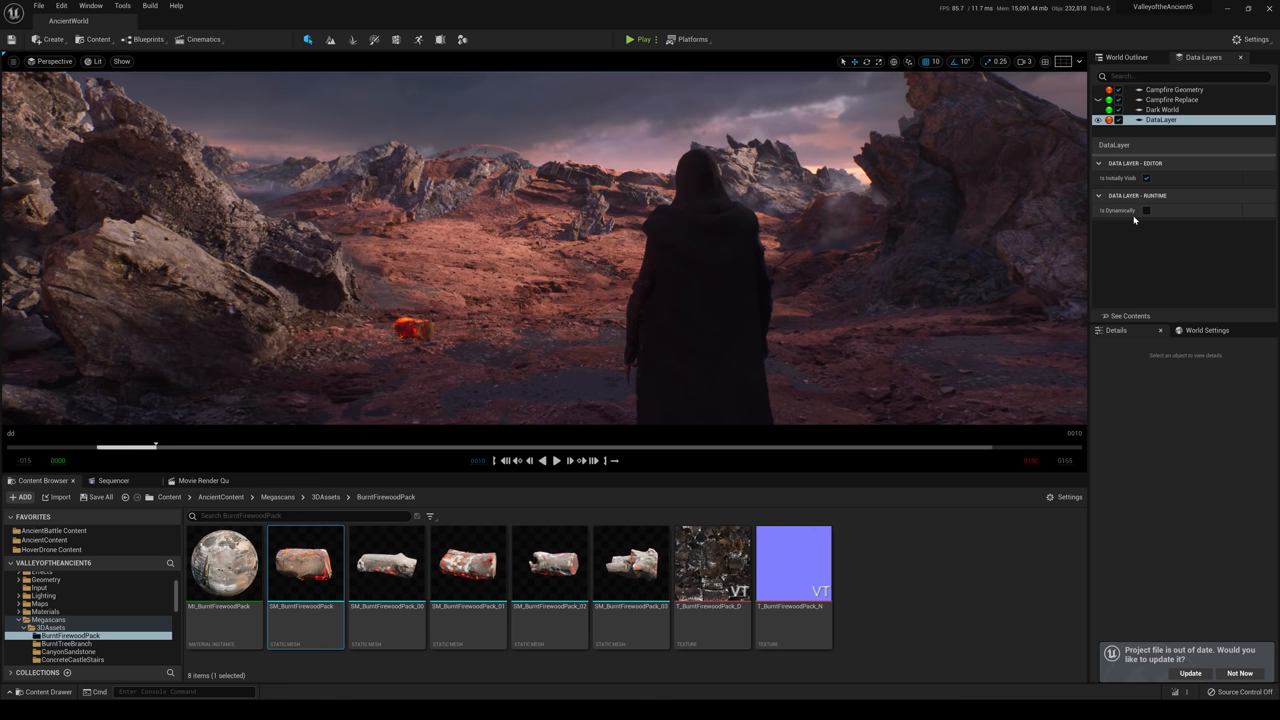
{"action": "left_click", "coordinate": [112, 480]}
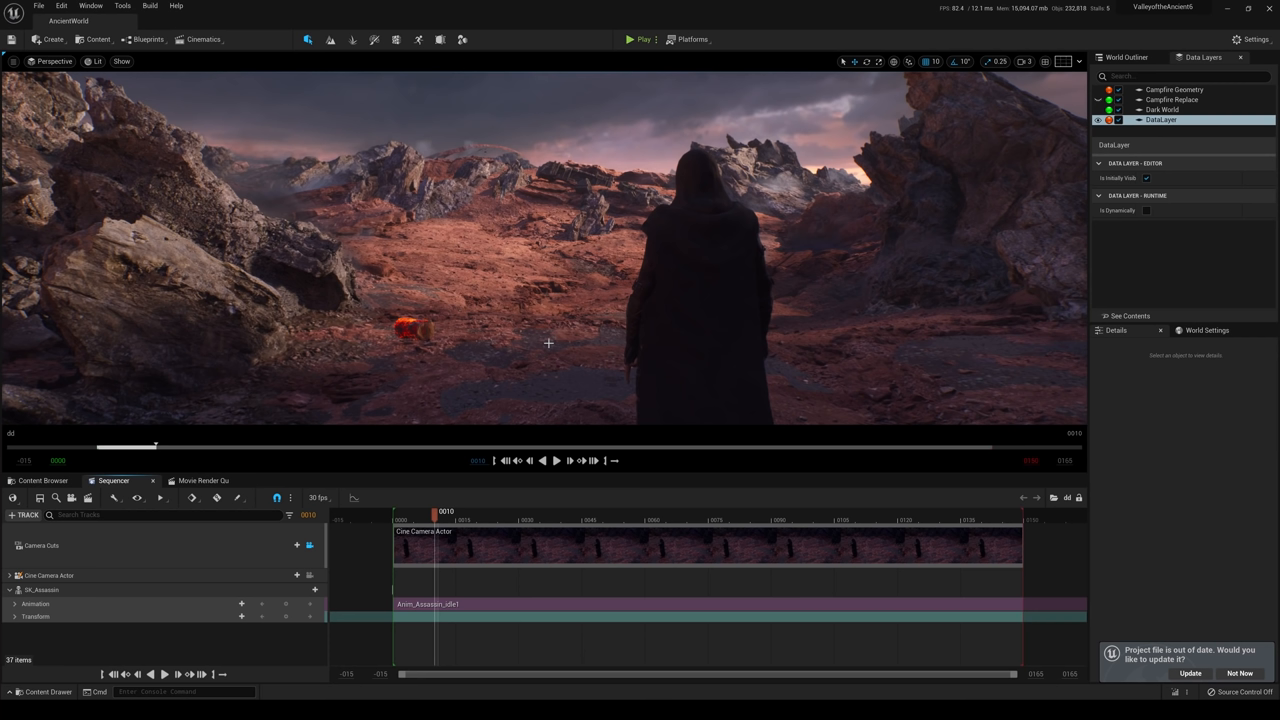